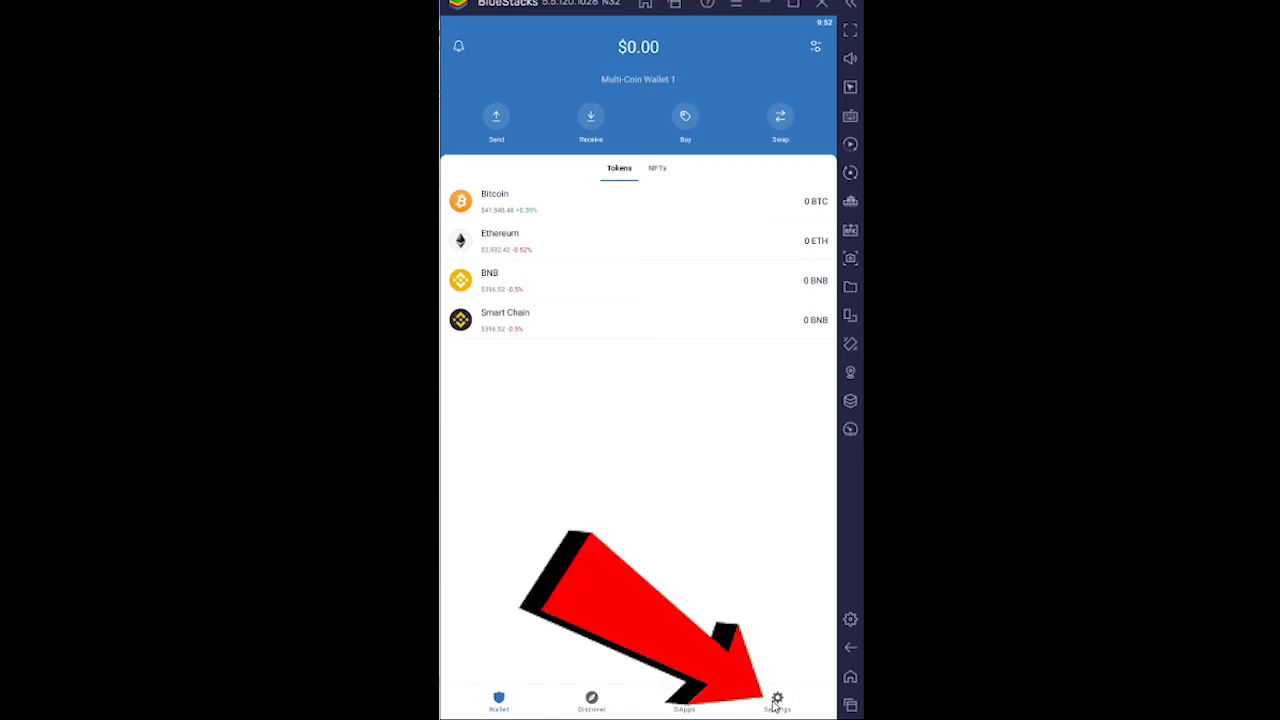
- Go to Settings and enter the Security settings page
{"action": "left_click", "coordinate": [776, 700]}
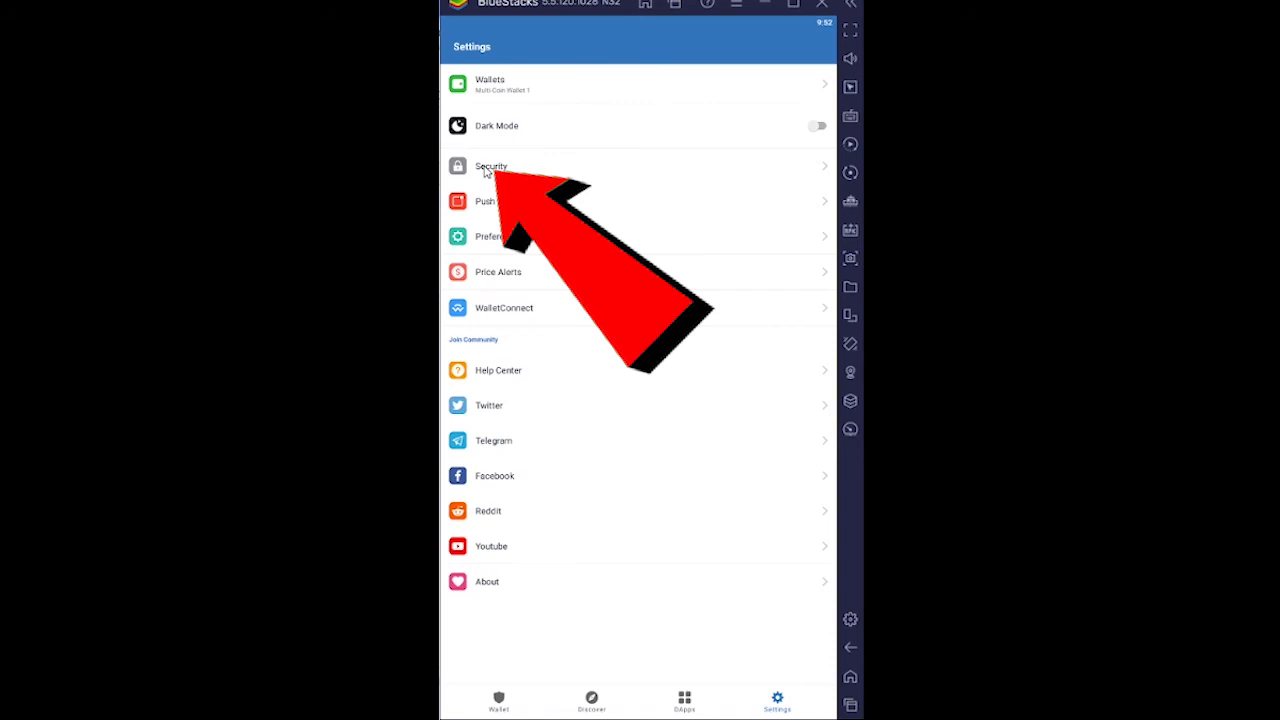
{"action": "left_click", "coordinate": [492, 166]}
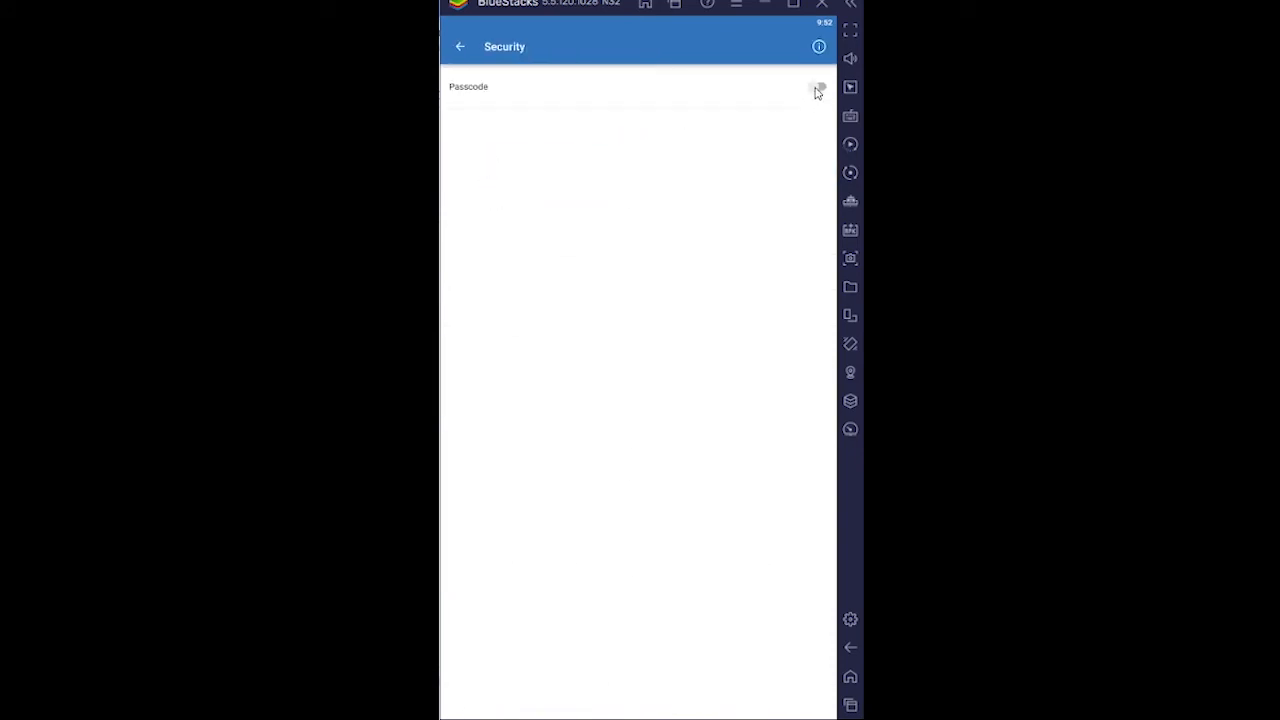
- Switch on the Passcode lock, bringing up the new-passcode prompt
{"action": "left_click", "coordinate": [816, 88]}
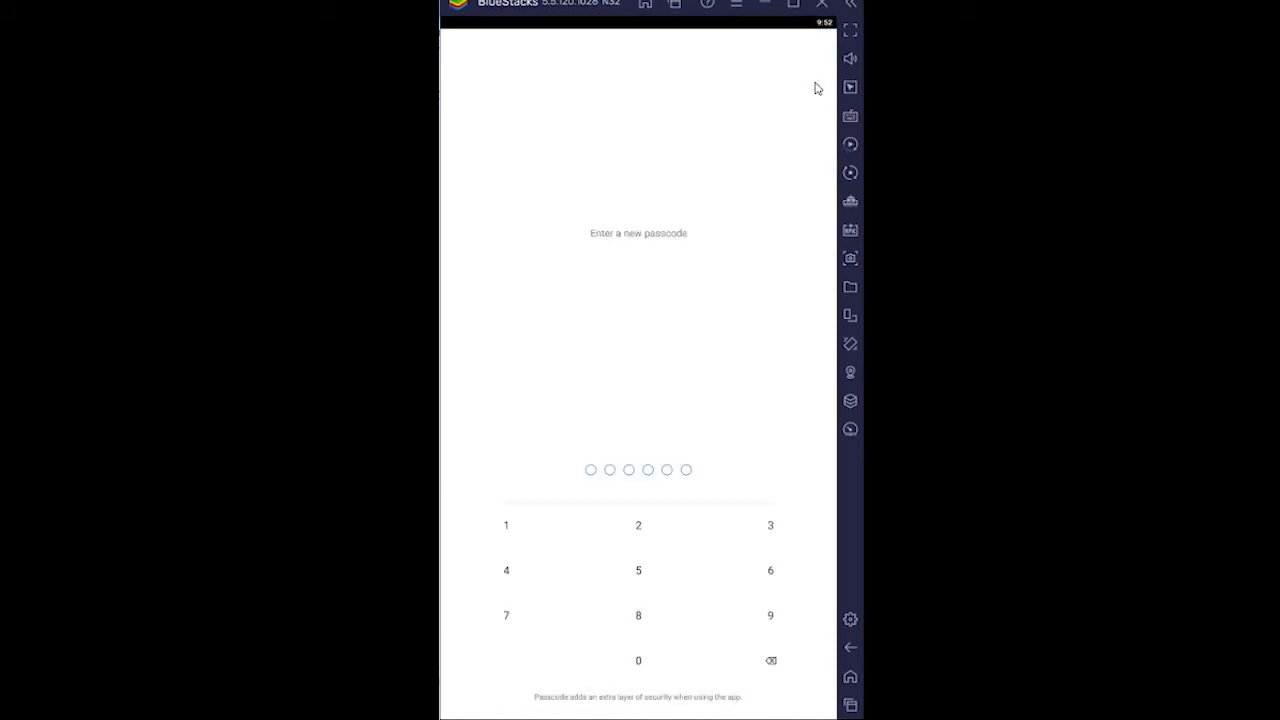
{"action": "mouse_move", "coordinate": [766, 238]}
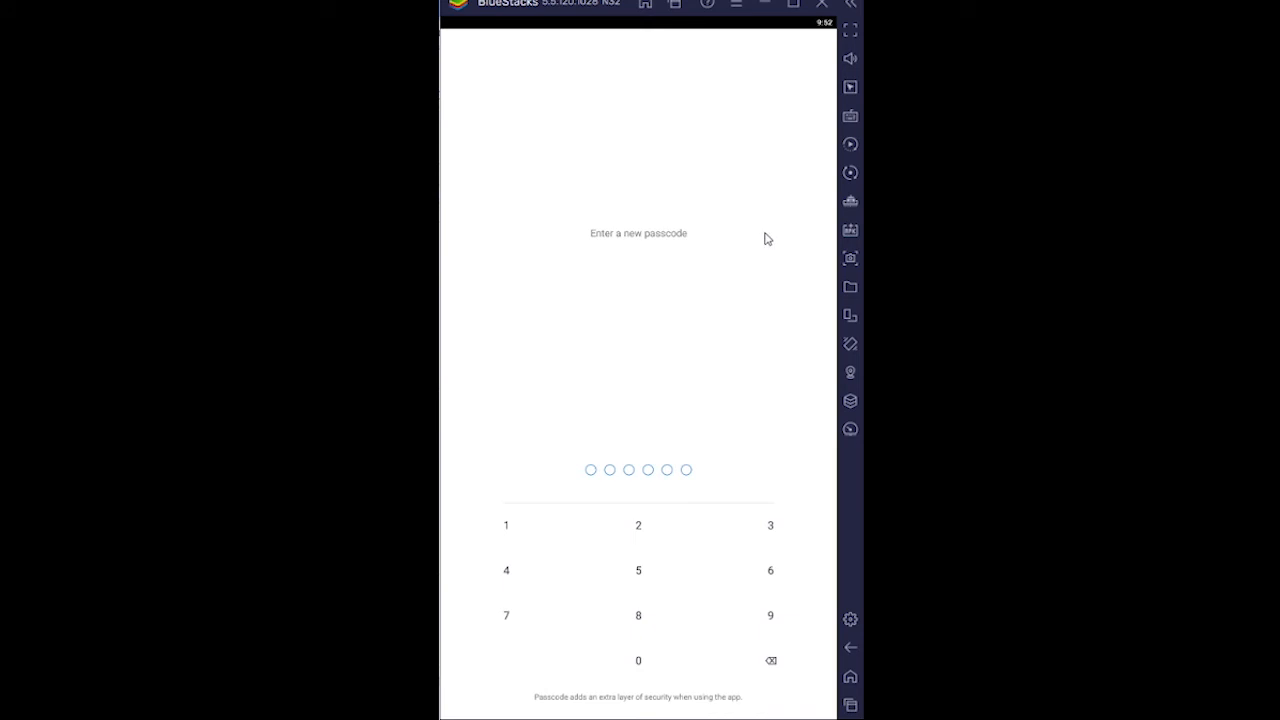
{"action": "mouse_move", "coordinate": [772, 358]}
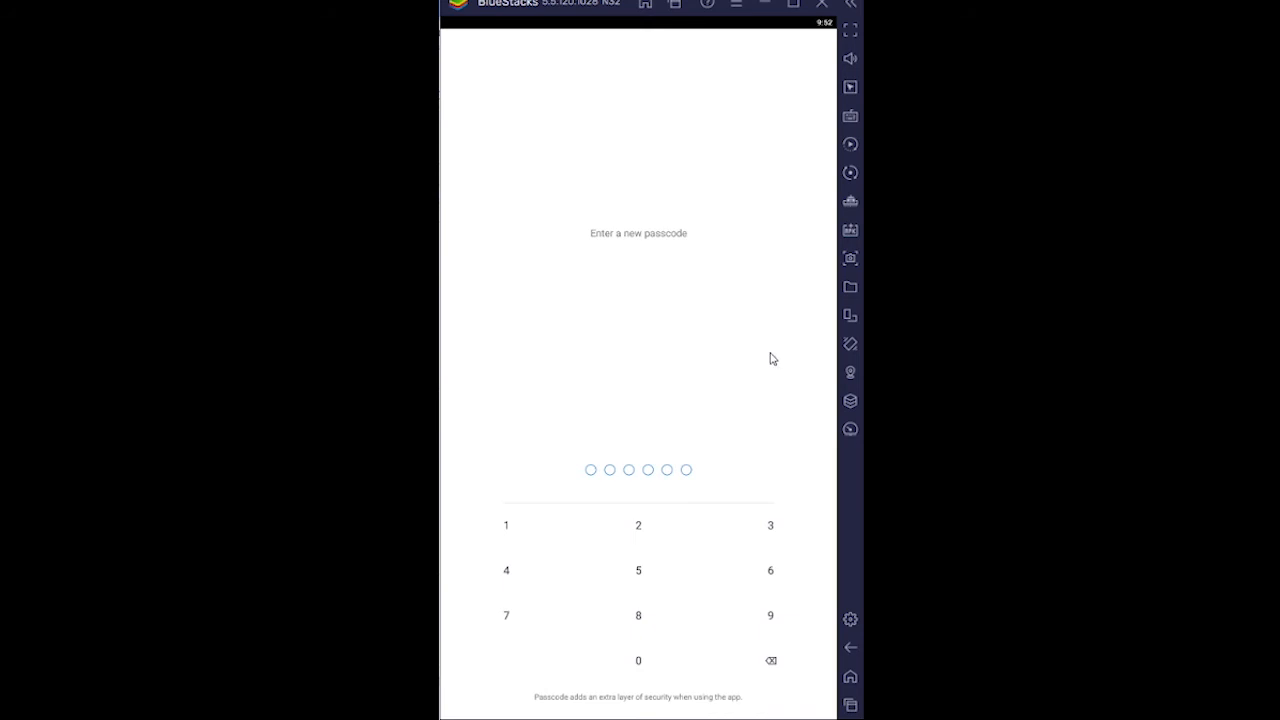
{"action": "mouse_move", "coordinate": [784, 402]}
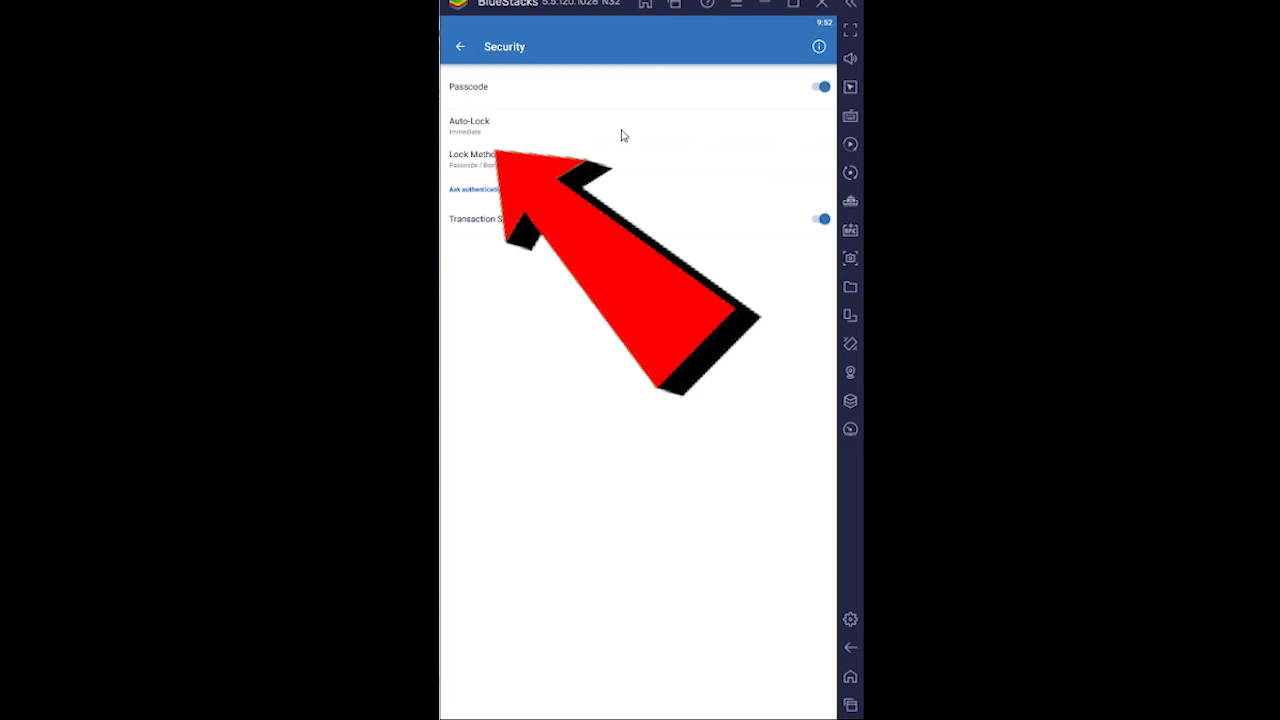
- Return from Security to the main Settings list with Passcode now enabled
{"action": "left_click", "coordinate": [460, 46]}
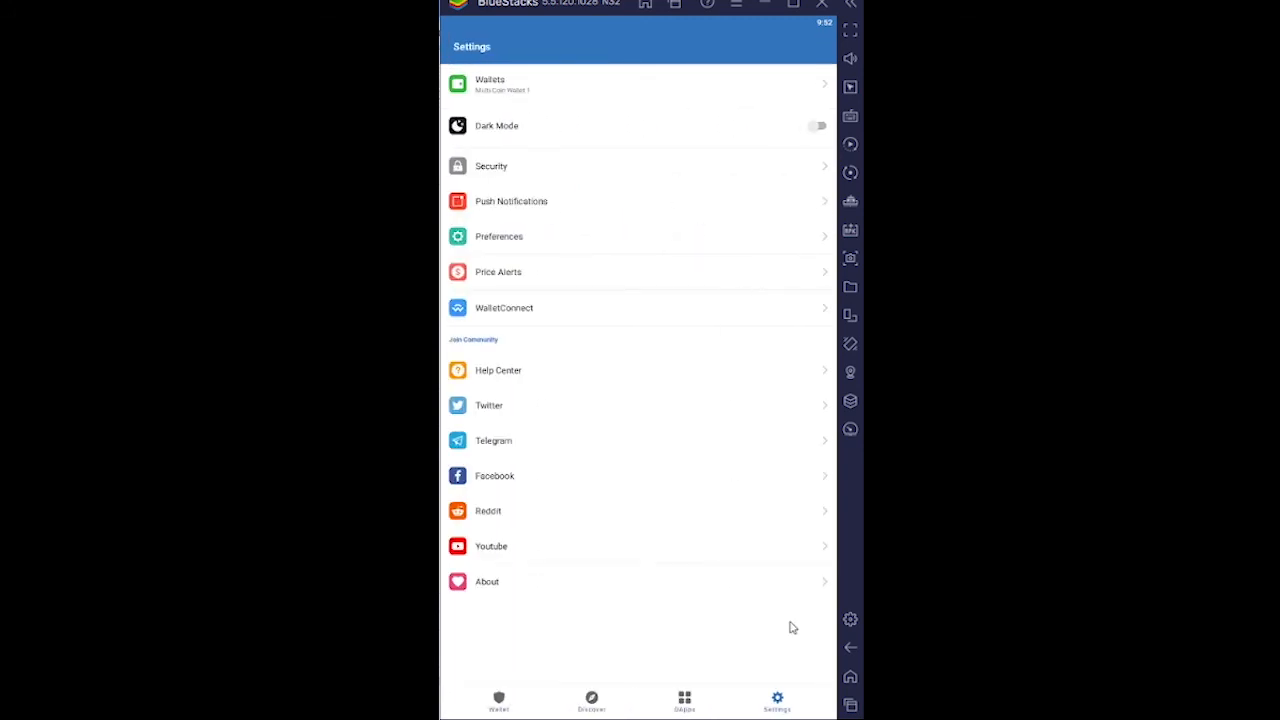
{"action": "mouse_move", "coordinate": [576, 584]}
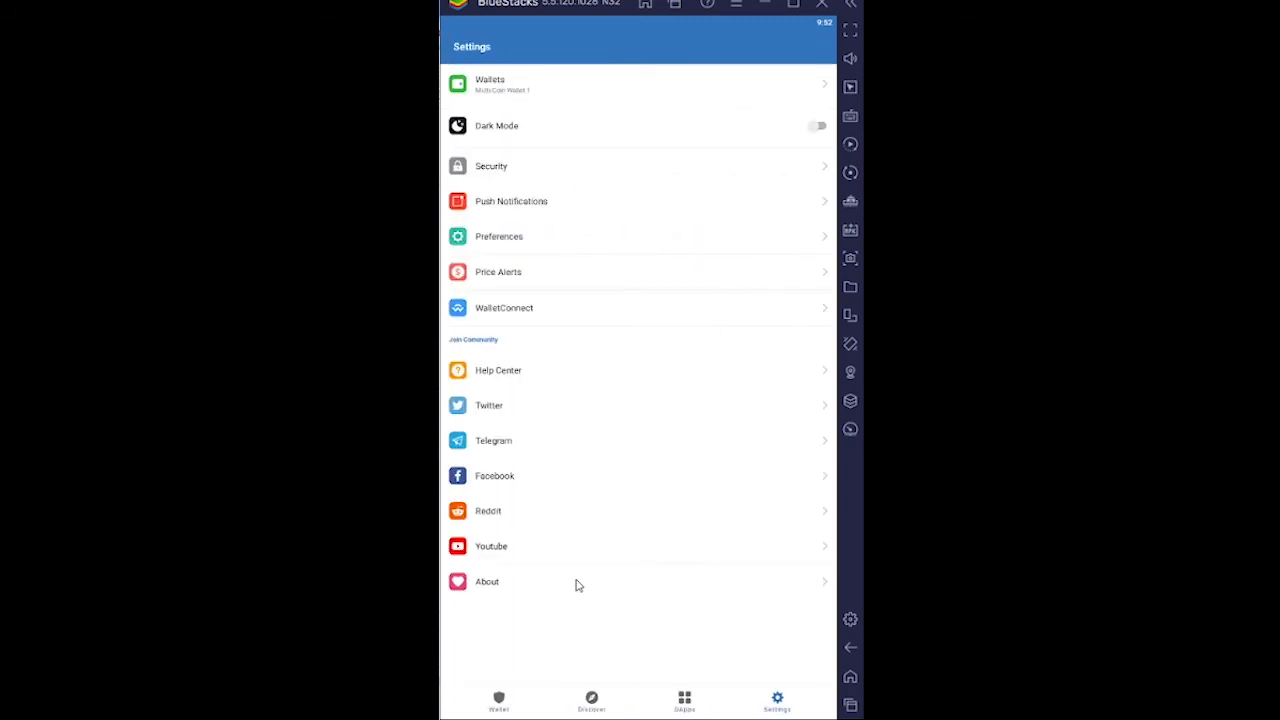
{"action": "mouse_move", "coordinate": [612, 590]}
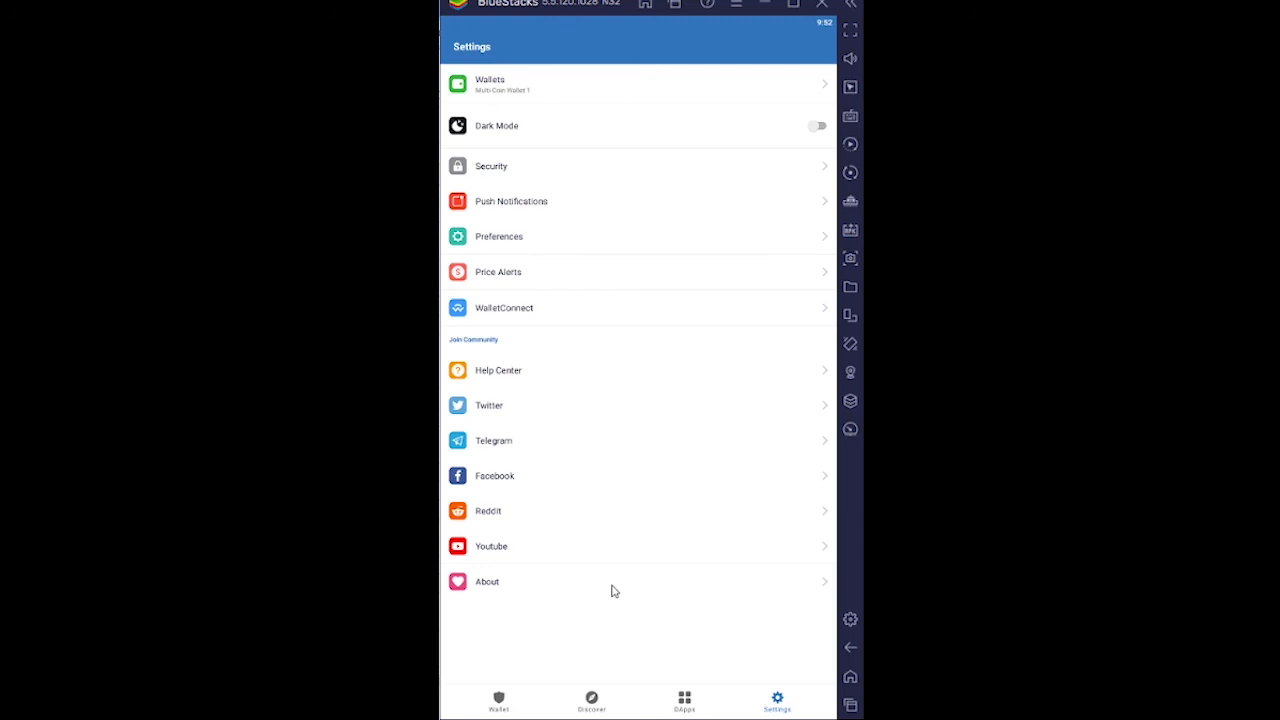
{"action": "mouse_move", "coordinate": [644, 618]}
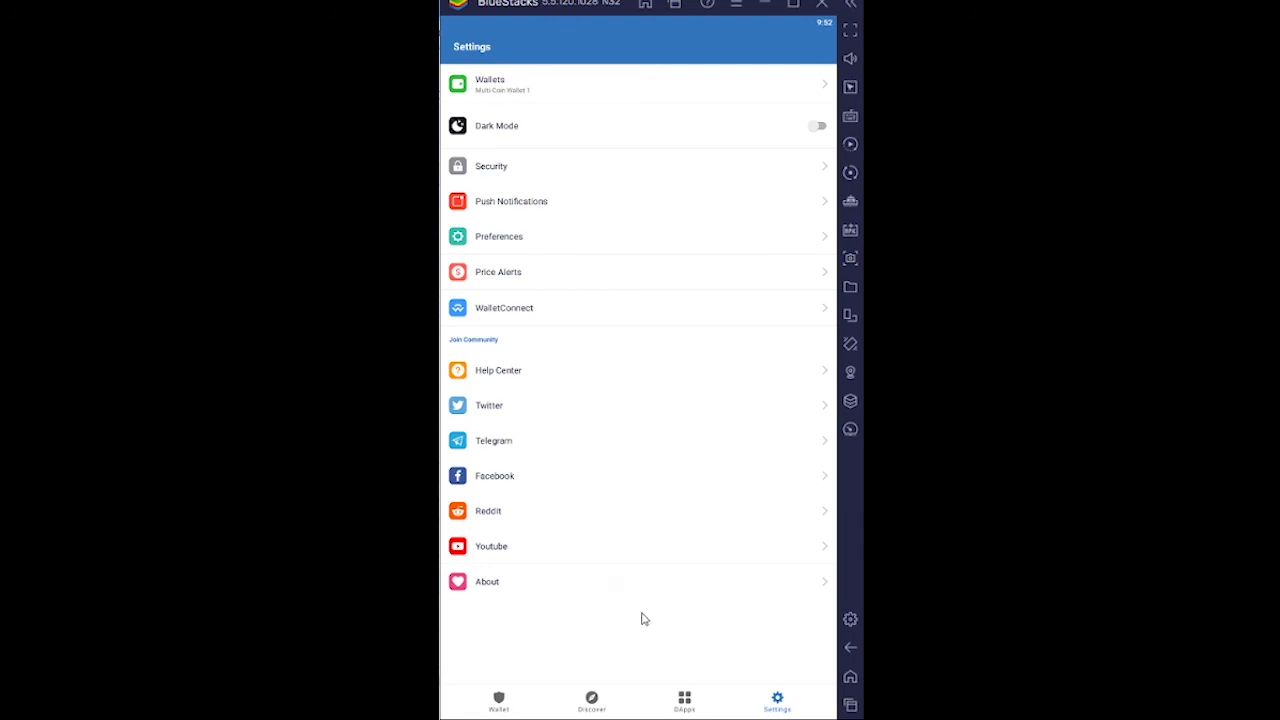
{"action": "mouse_move", "coordinate": [650, 620]}
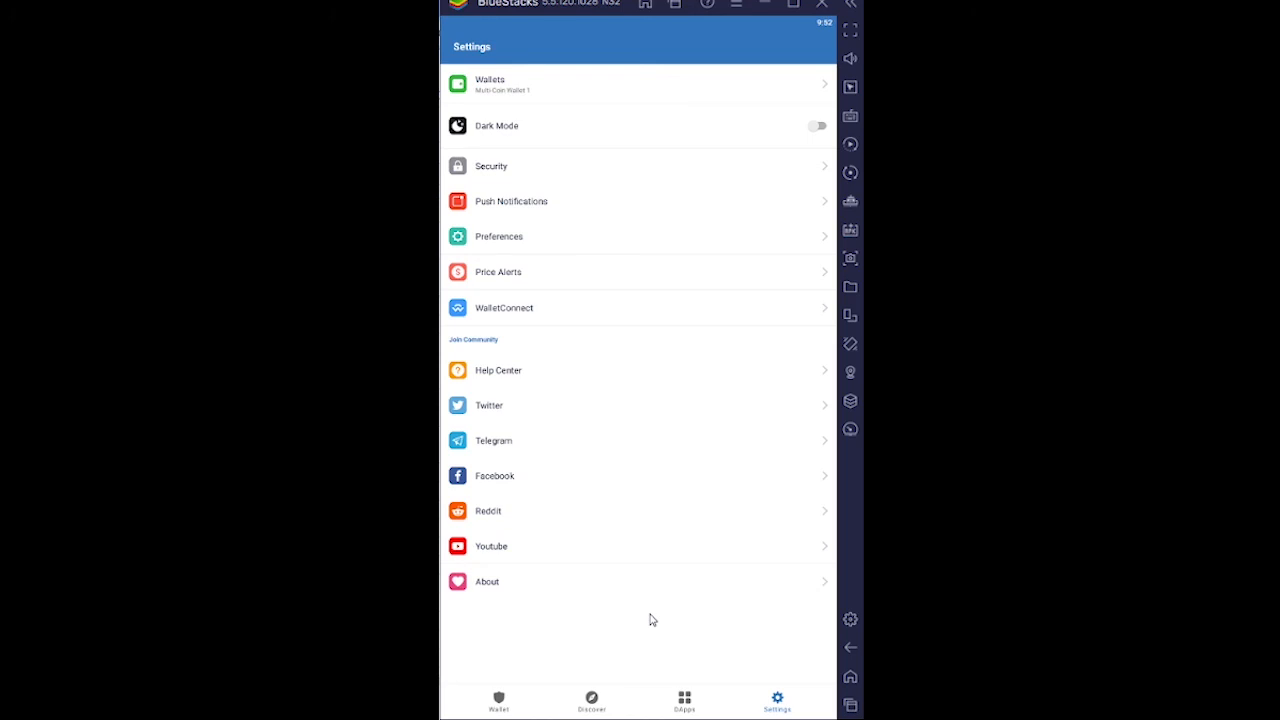
{"action": "mouse_move", "coordinate": [648, 632]}
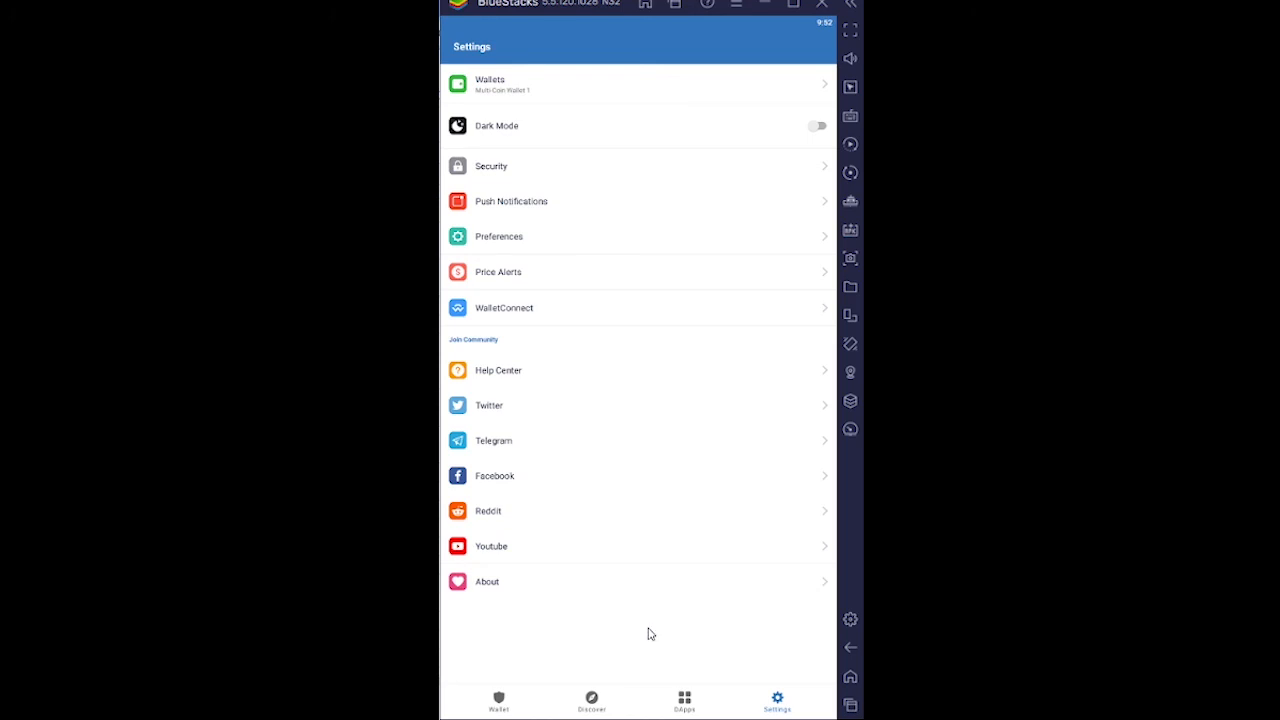
{"action": "mouse_move", "coordinate": [602, 666]}
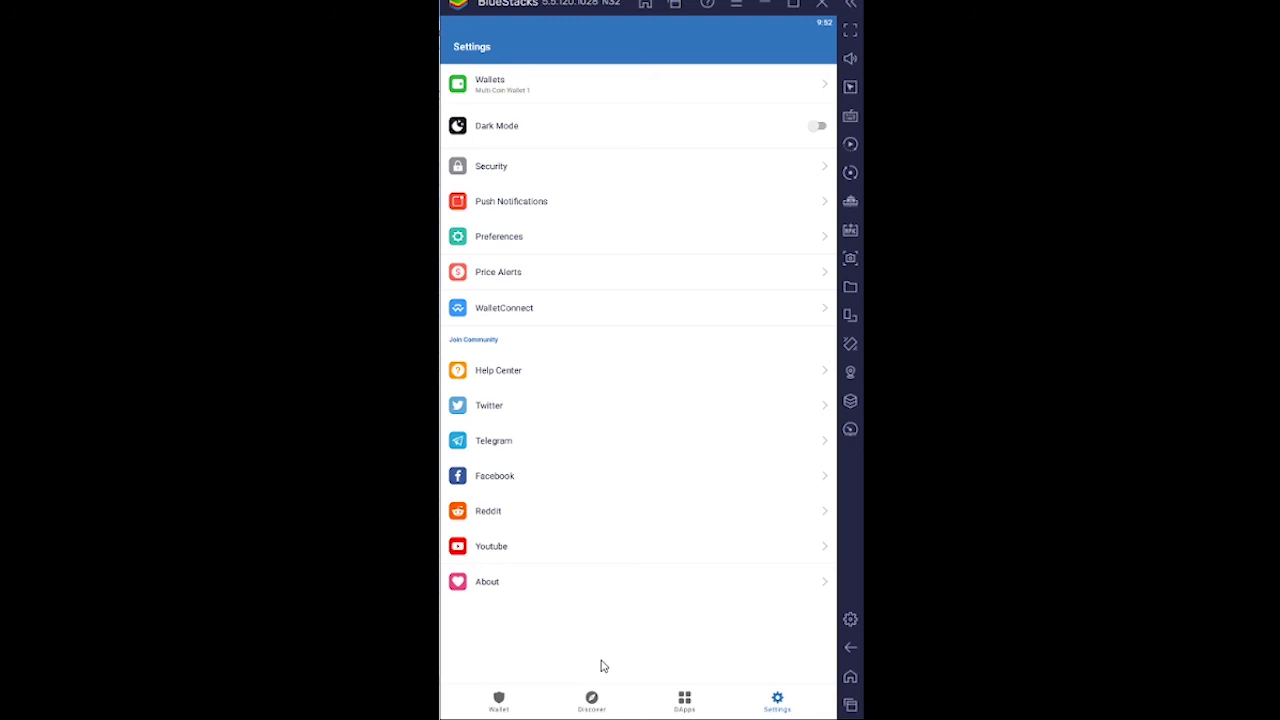